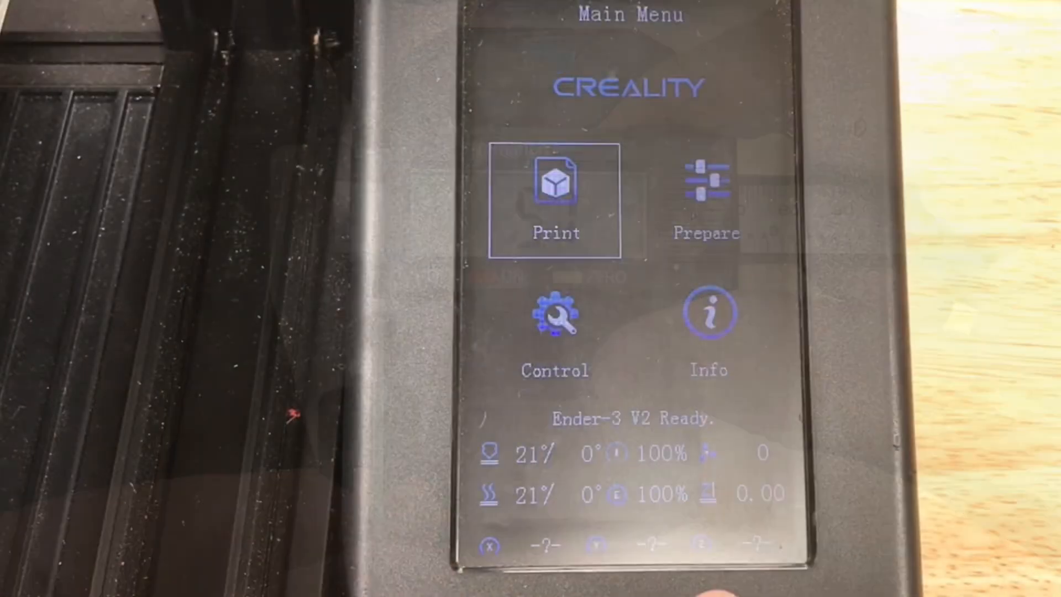
Step: Enter the Prepare menu from the Main Menu
{"action": "left_click", "coordinate": [708, 203]}
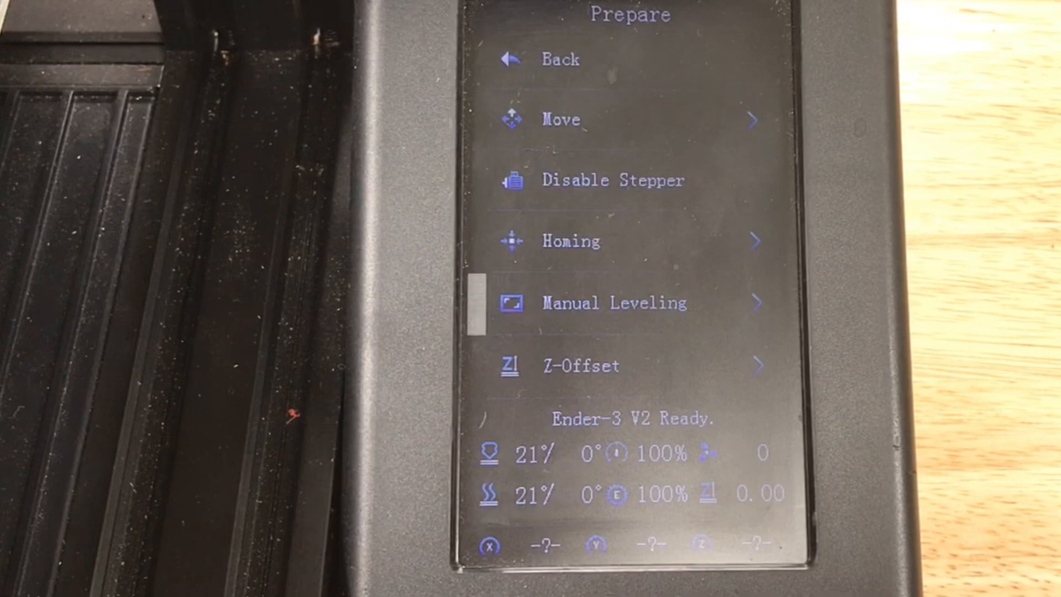
{"action": "left_click", "coordinate": [580, 363]}
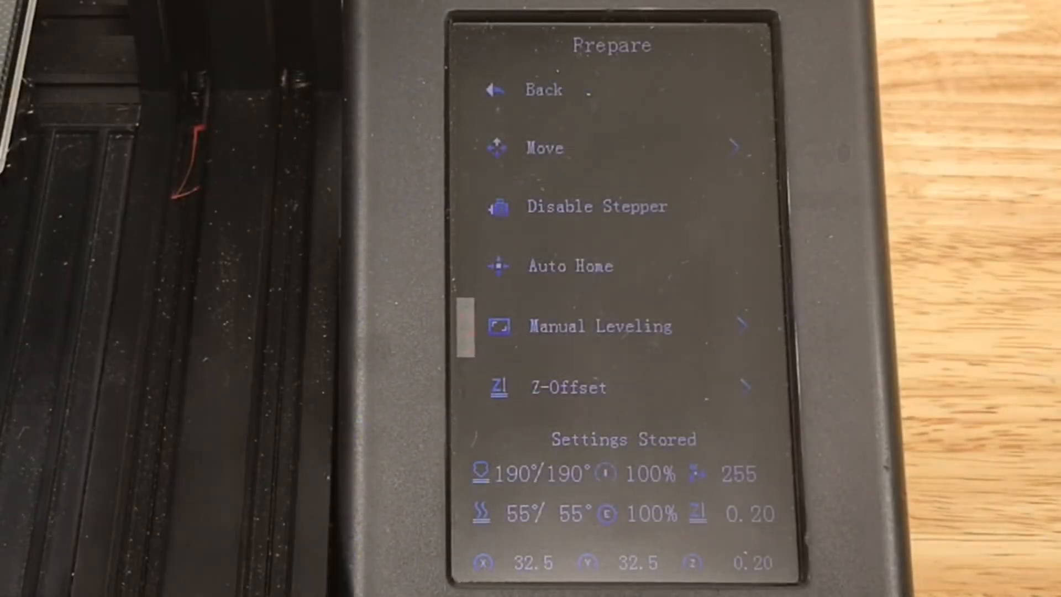
Step: Go through Manual Leveling positions, then return toward the Print file list
{"action": "left_click", "coordinate": [598, 326]}
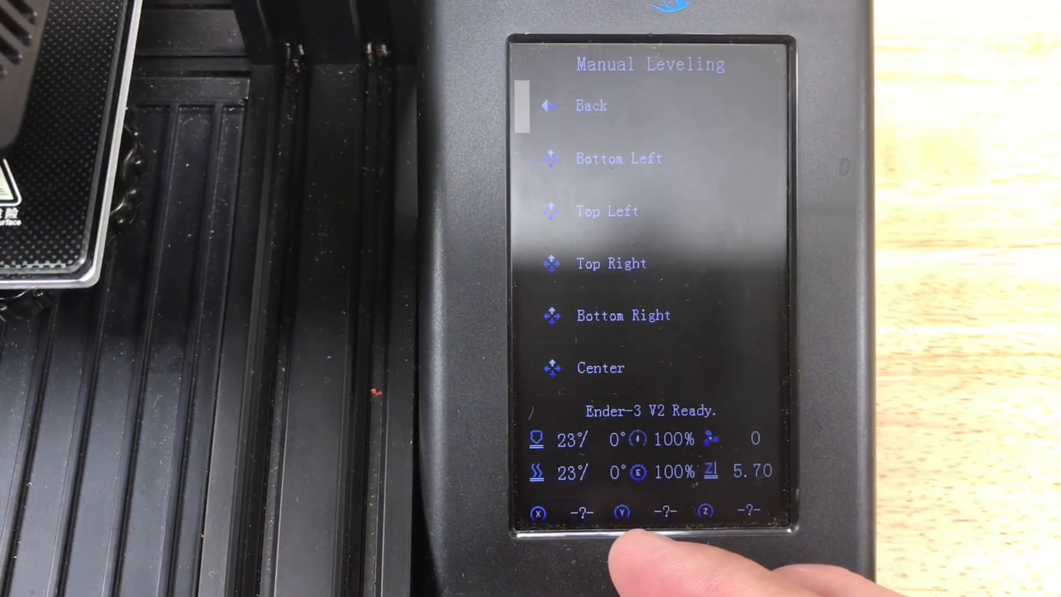
{"action": "left_click", "coordinate": [589, 106]}
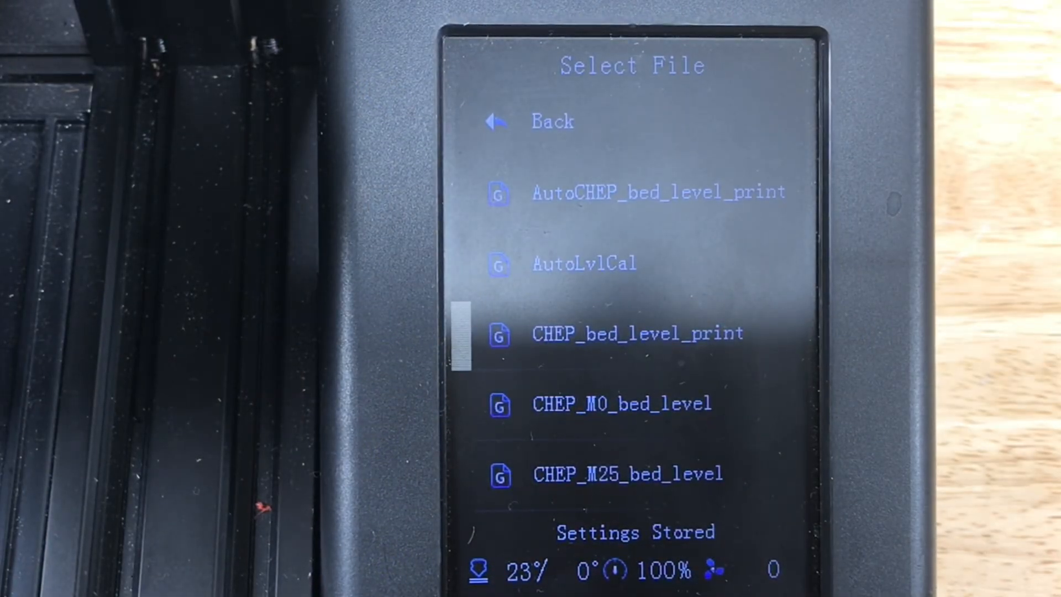
Step: Select CHEP_bed_level_print.gcode and start the print job
{"action": "left_click", "coordinate": [634, 333]}
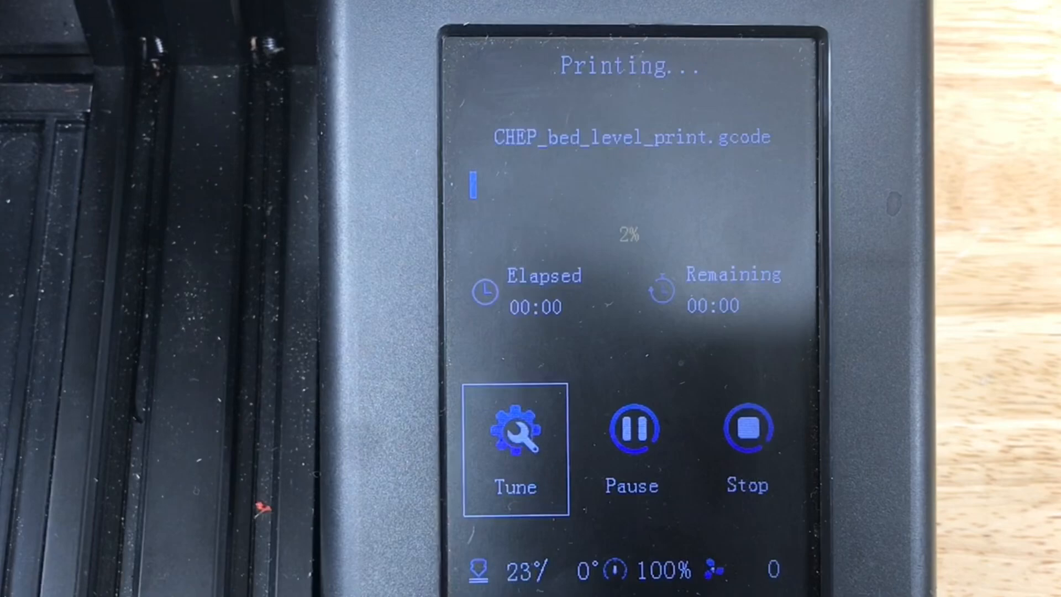